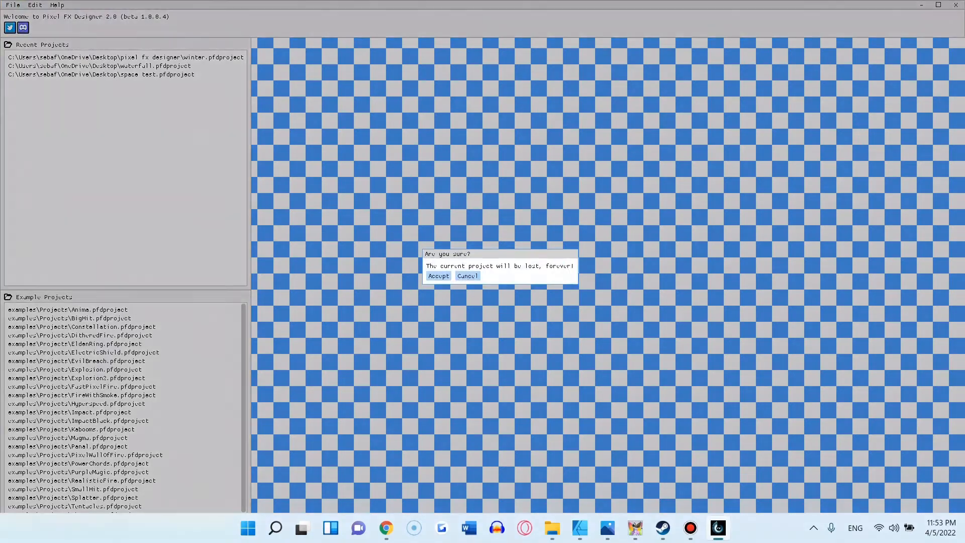
# Start a new project, accepting the prompt to discard the current one
pyautogui.click(437, 275)
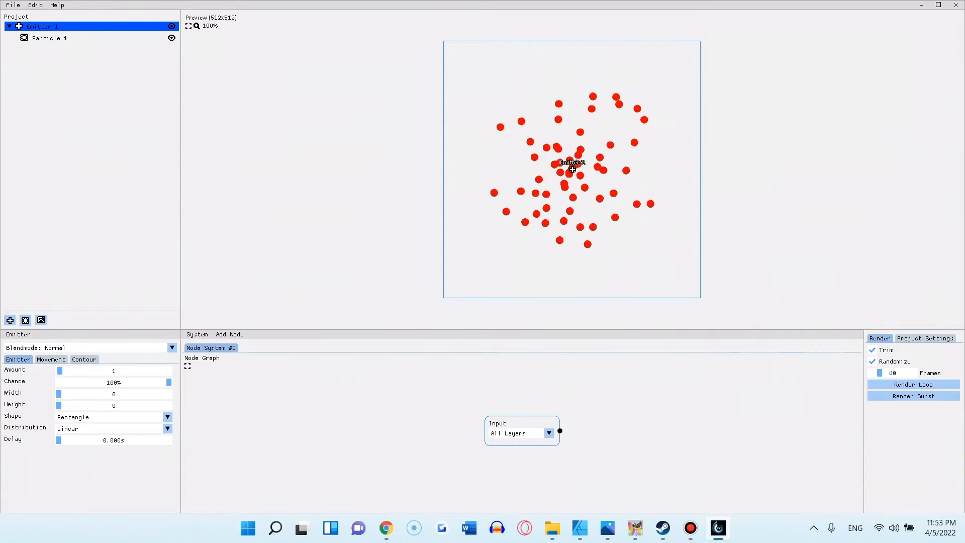
# Resize the project canvas to 800 by 600 pixels
pyautogui.click(49, 38)
pyautogui.write('6')
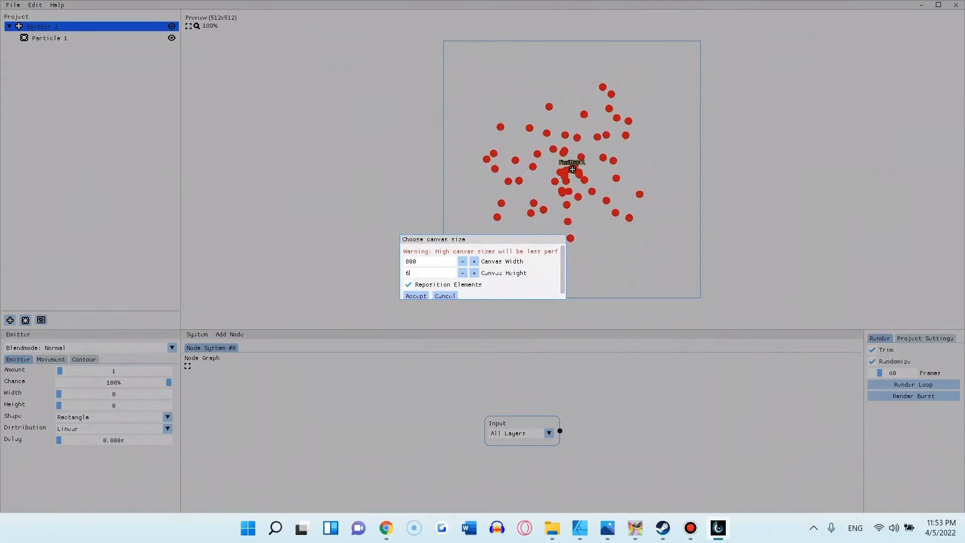
pyautogui.click(415, 296)
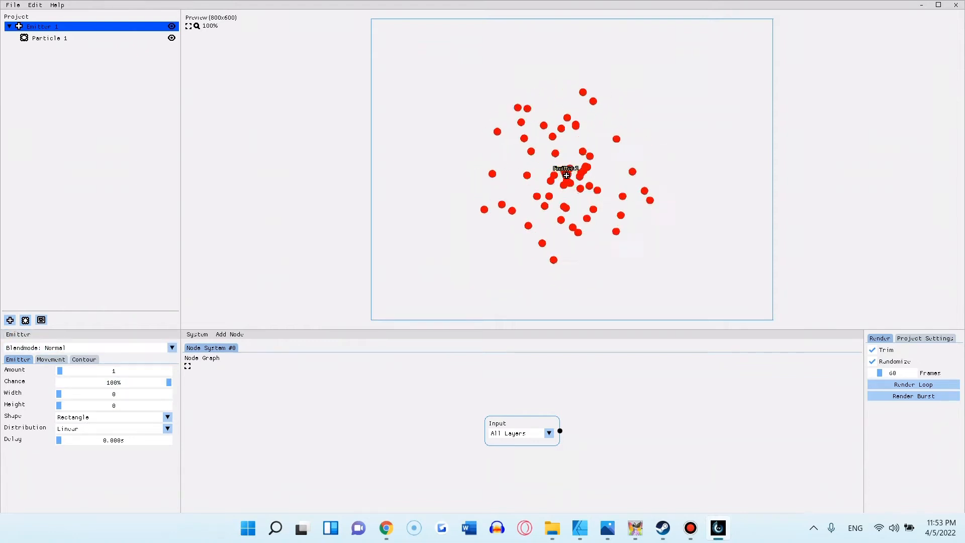
# Give the emitter circular movement, review Particle 1's shapes, and add a new image layer
pyautogui.click(50, 358)
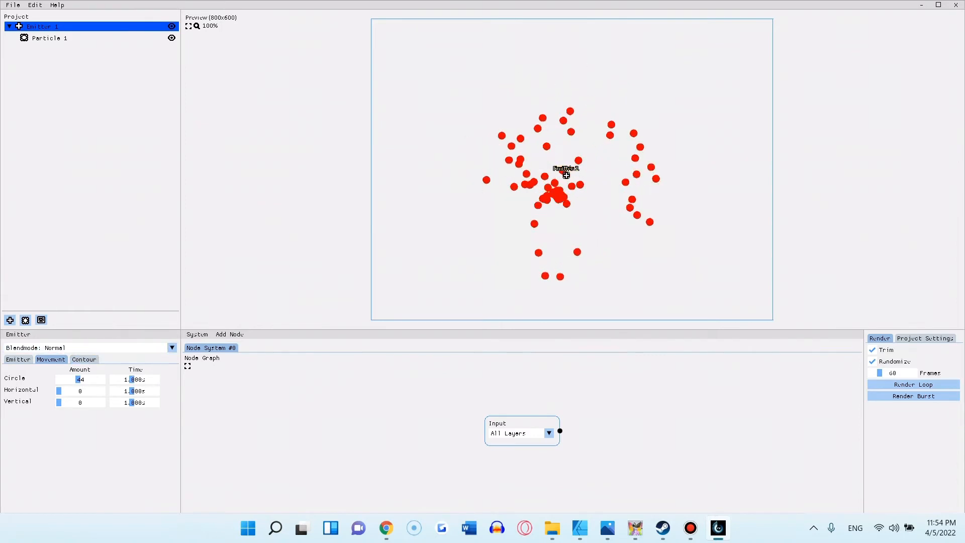
pyautogui.click(49, 38)
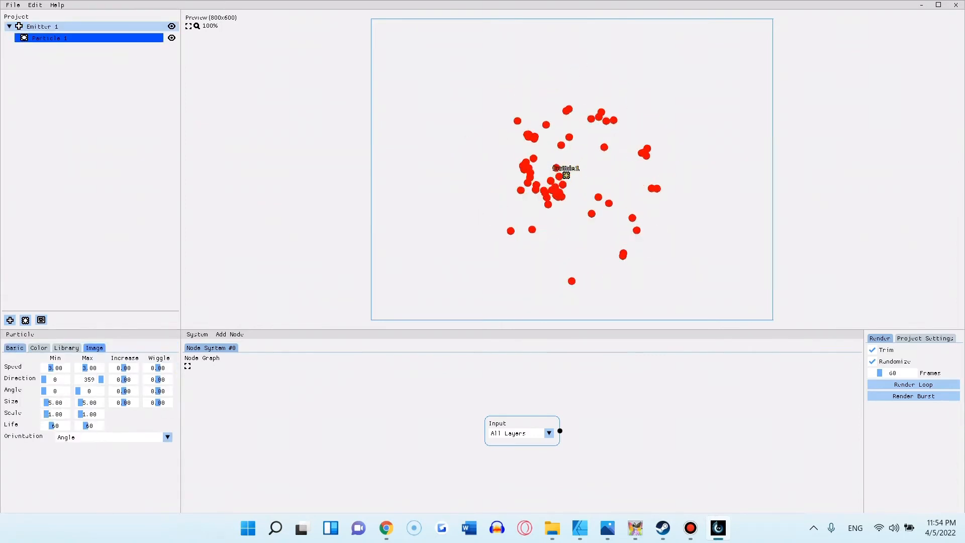
pyautogui.click(67, 348)
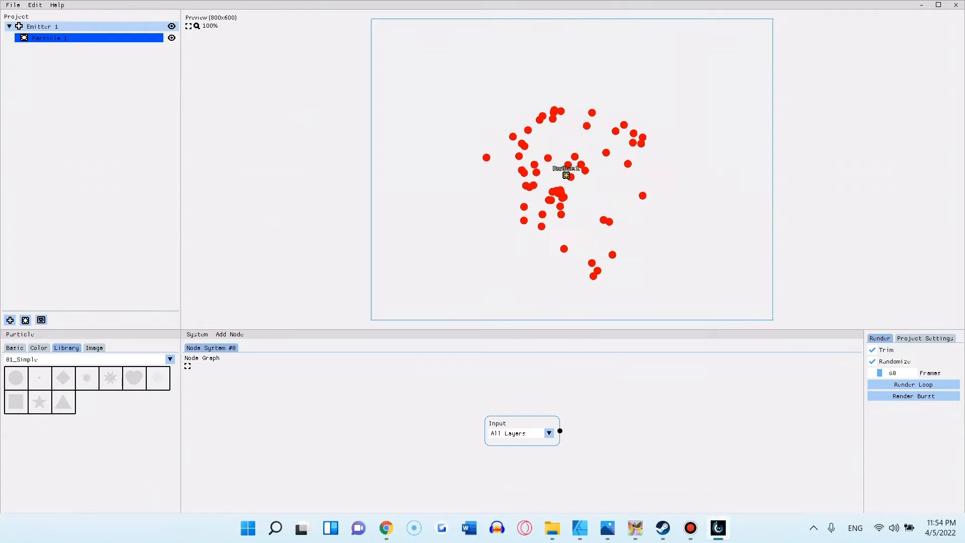
pyautogui.click(13, 348)
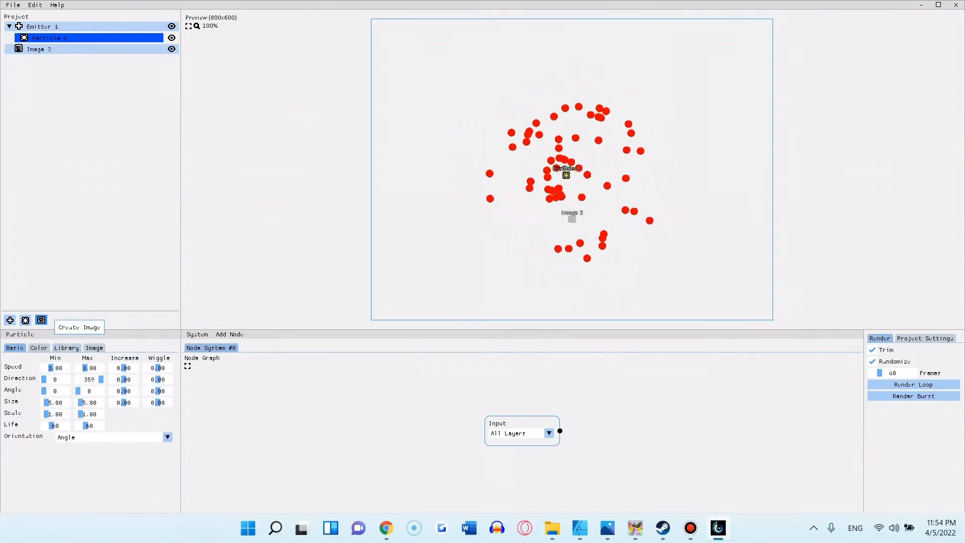
# Load the rocket picture into the Image 2 layer
pyautogui.click(39, 50)
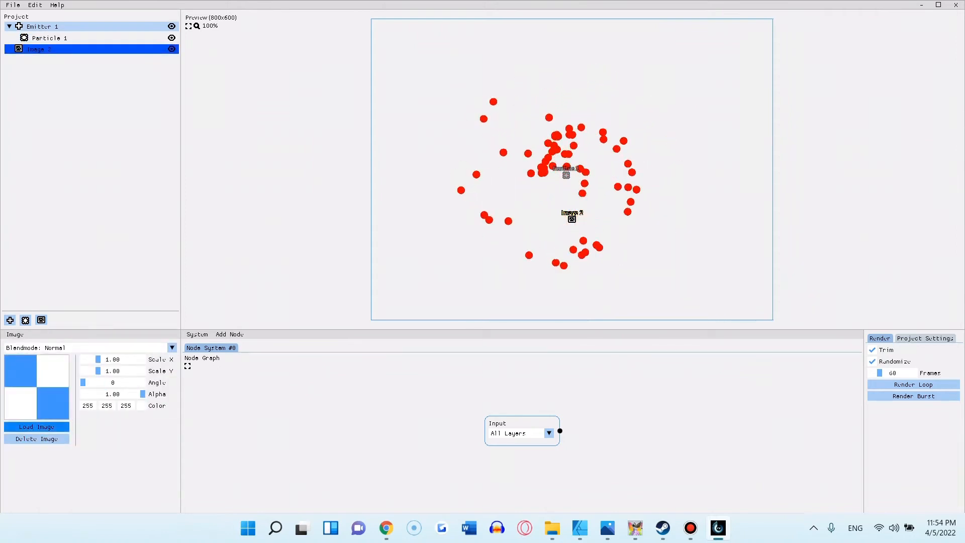
pyautogui.click(36, 426)
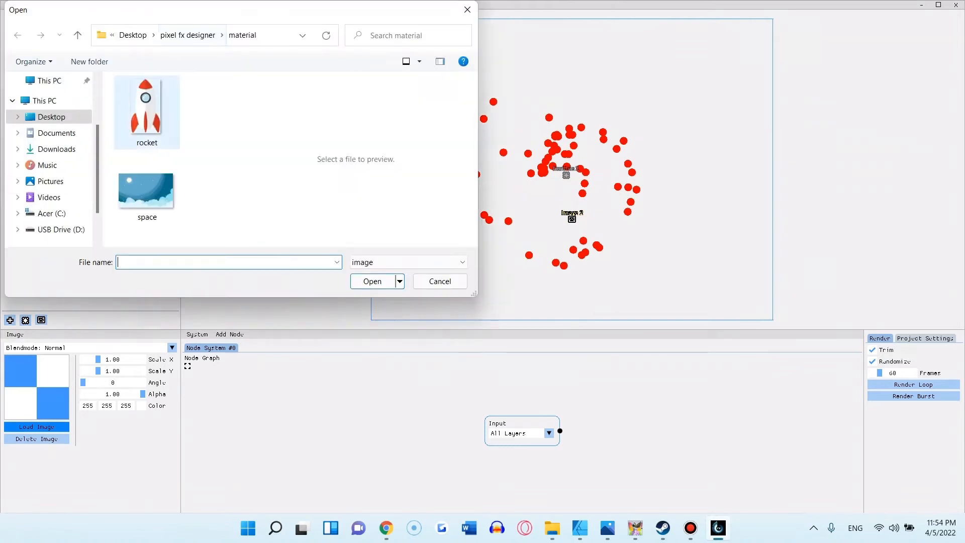
pyautogui.doubleClick(146, 106)
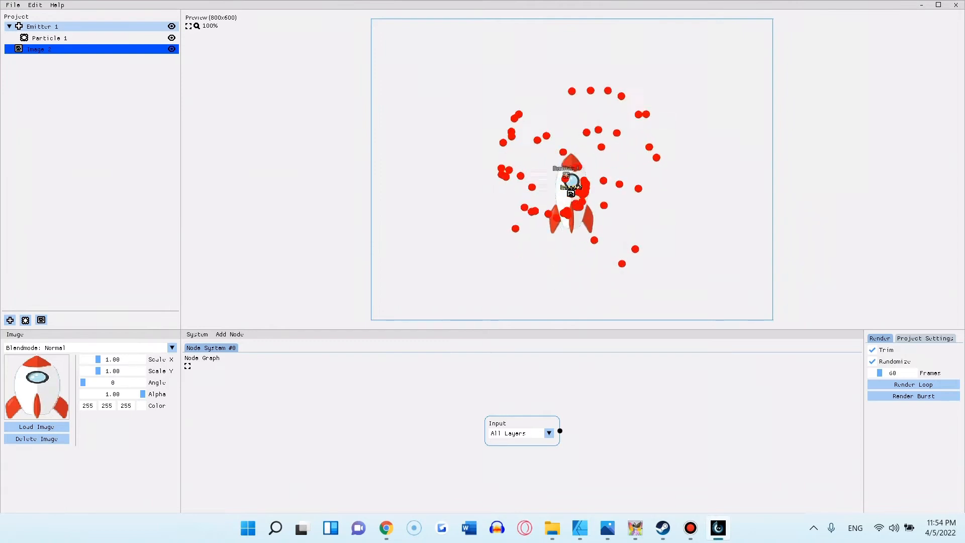
# Set the project scale to 7 so the scene renders pixelated
pyautogui.click(924, 338)
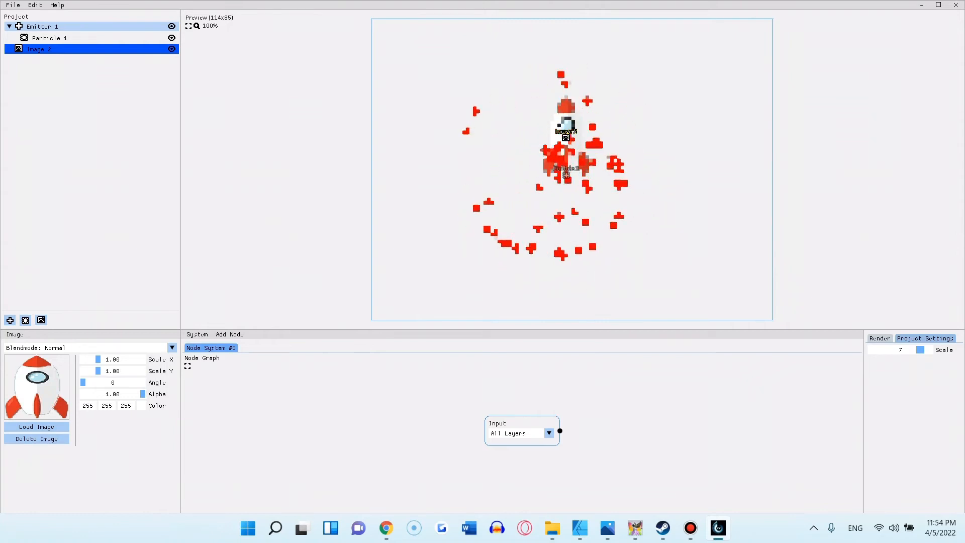
pyautogui.click(878, 337)
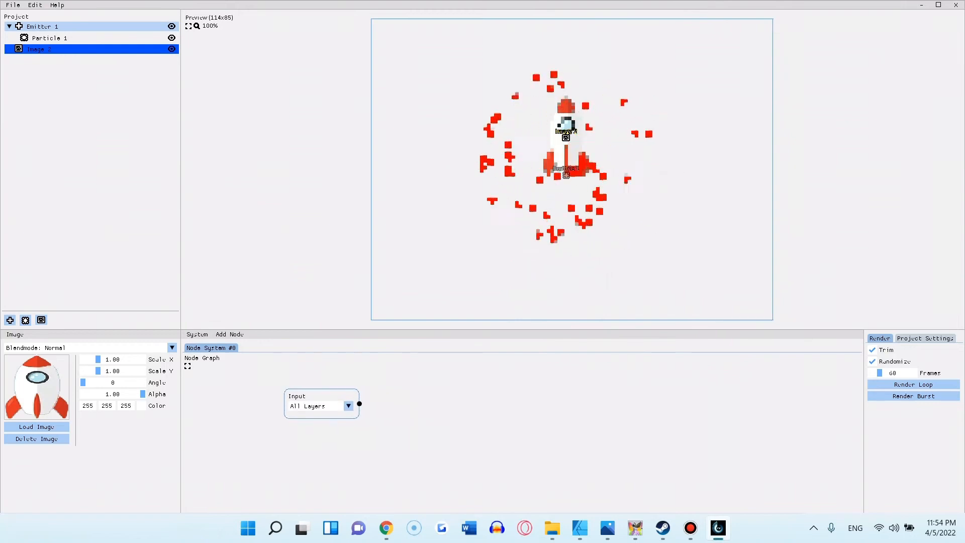
# Add a Brightness node and wire it to the Input node's output
pyautogui.click(229, 333)
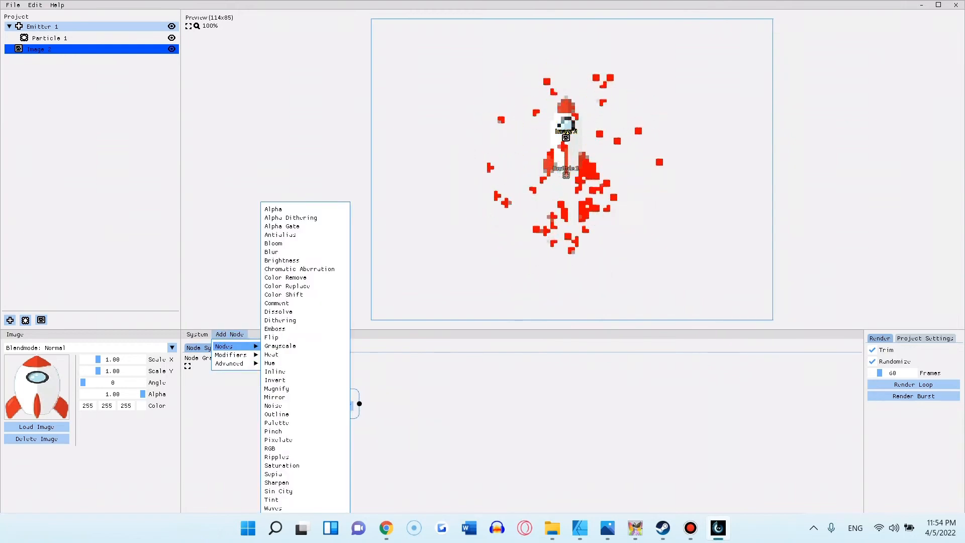
pyautogui.moveTo(281, 260)
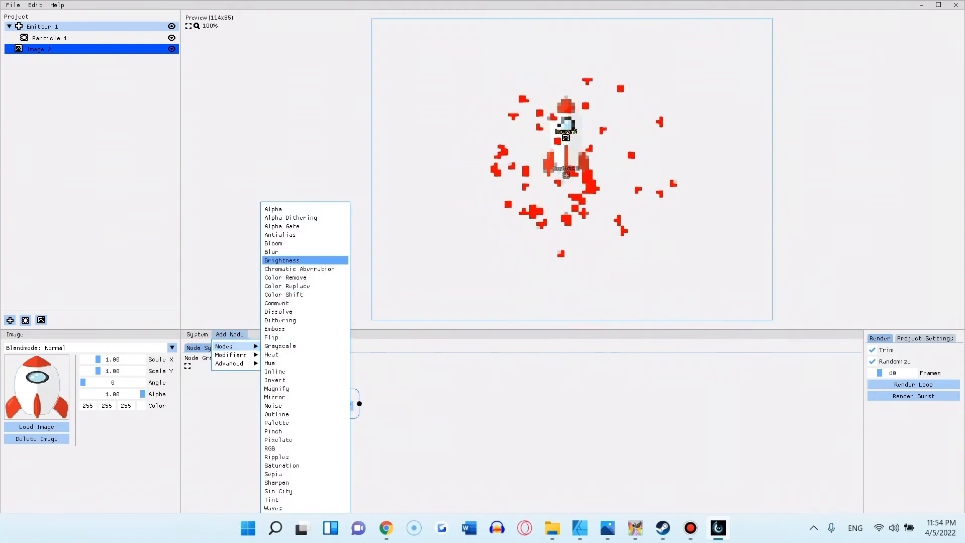
pyautogui.click(281, 259)
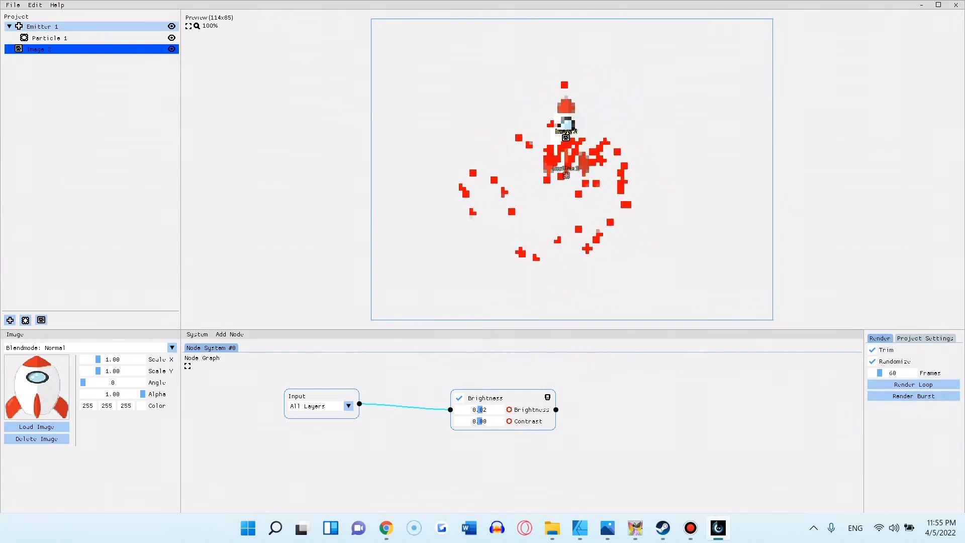
# Raise the render frame count above 60 with Render Burst, then show the project scale settings
pyautogui.click(913, 396)
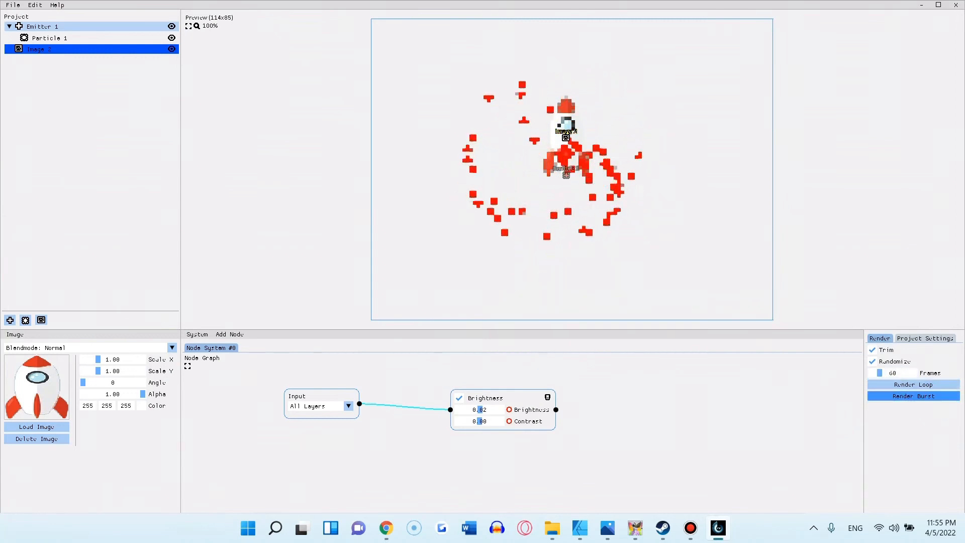
pyautogui.click(912, 384)
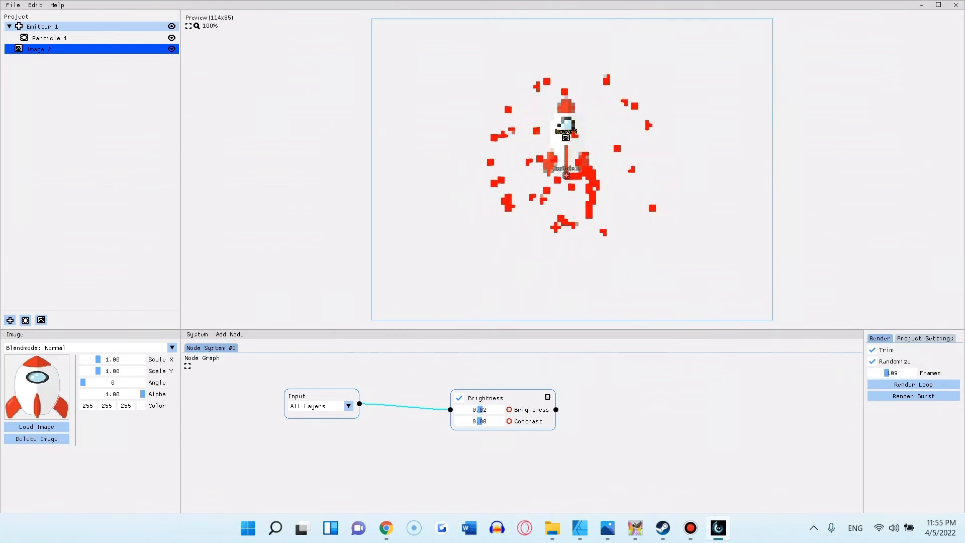
pyautogui.click(912, 395)
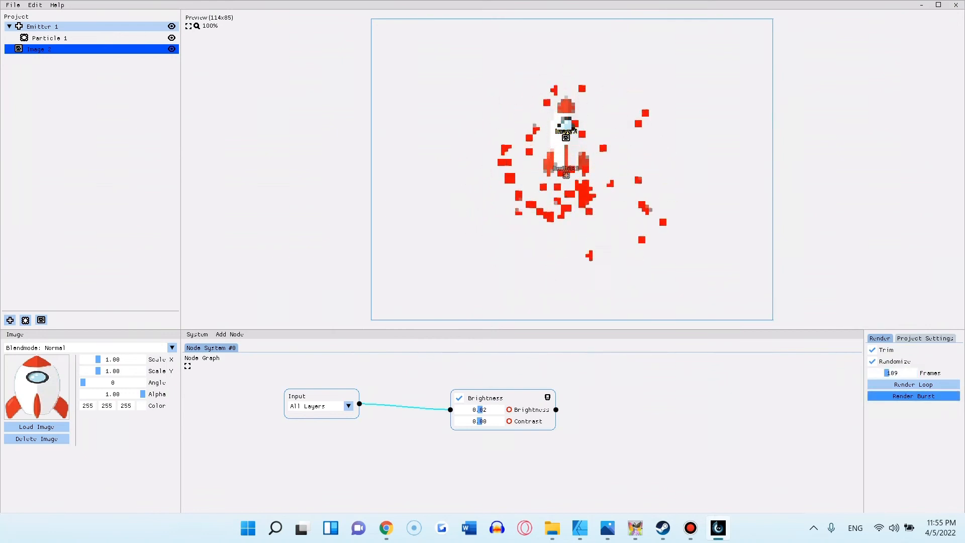
pyautogui.click(912, 396)
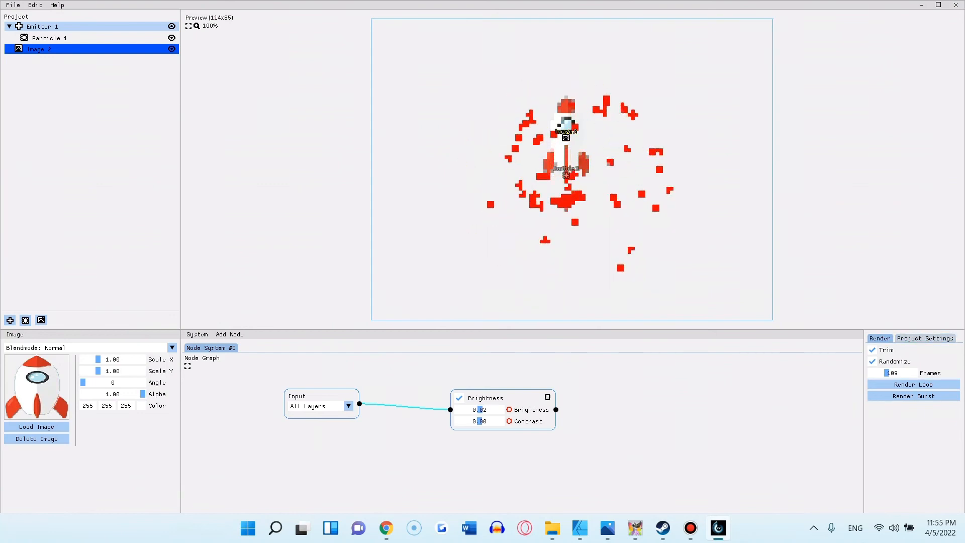
pyautogui.click(924, 339)
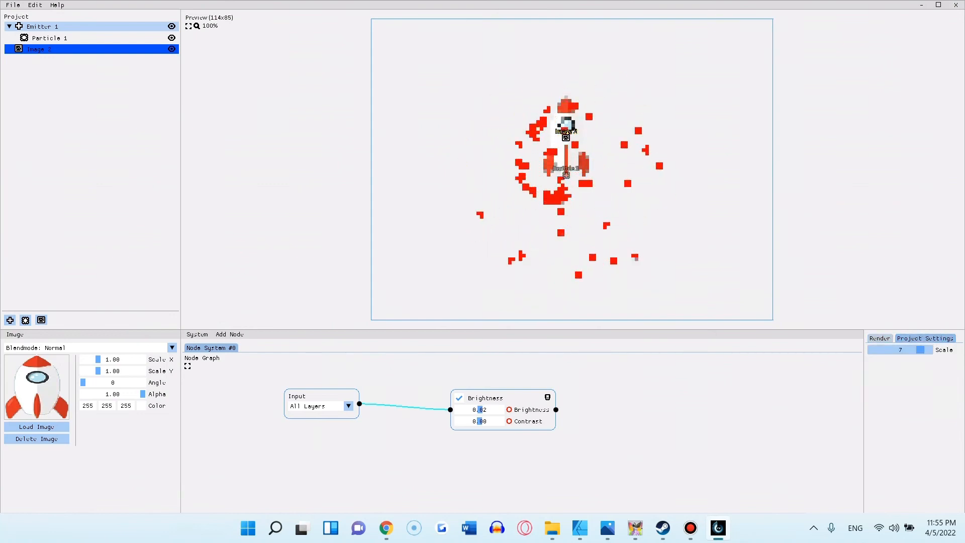